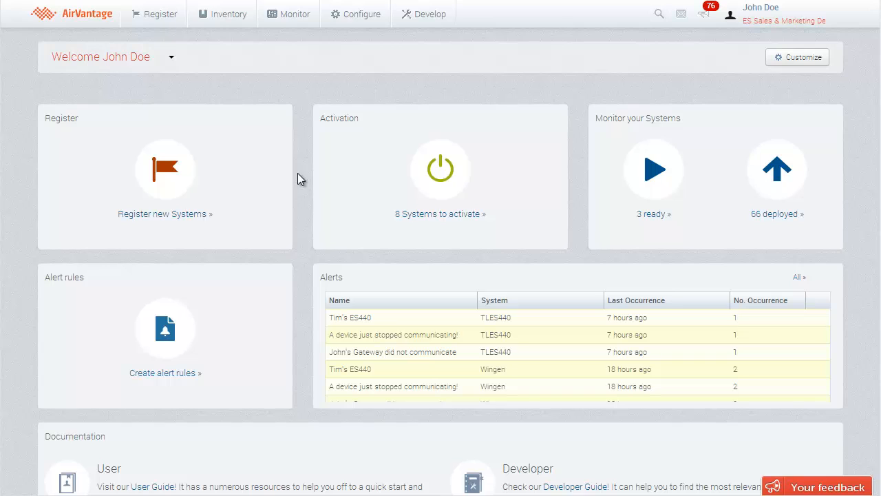
pyautogui.moveTo(313, 169)
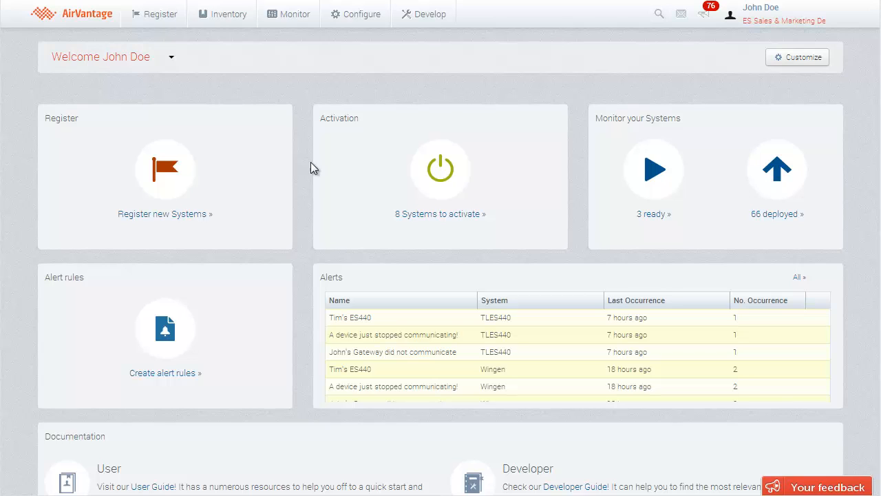
# - Go from the home dashboard to the Monitor > Systems list of monitored systems
pyautogui.click(295, 14)
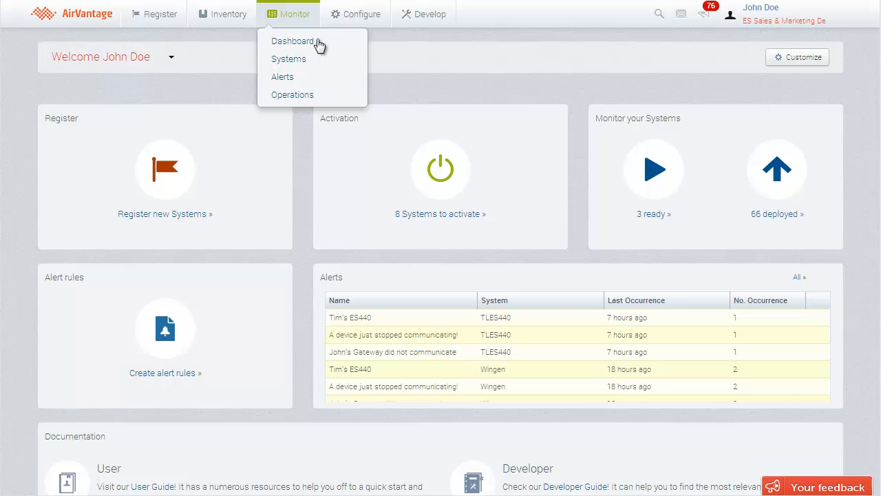
pyautogui.click(288, 58)
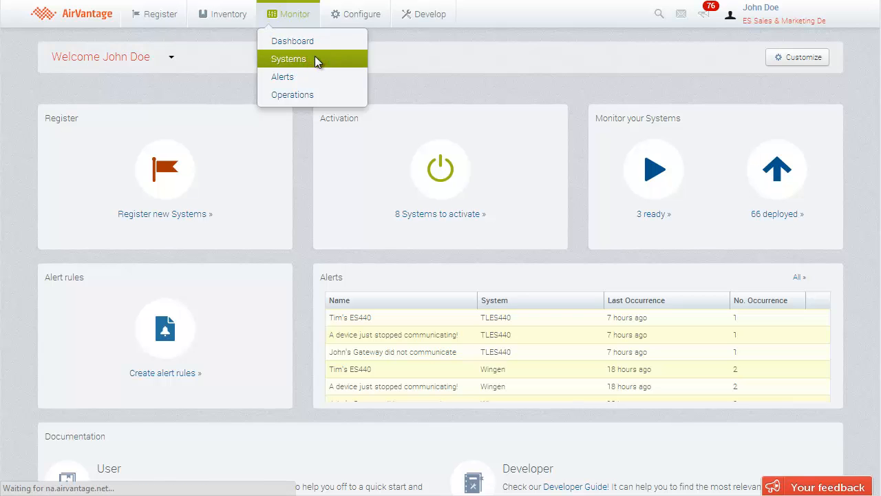
pyautogui.click(288, 58)
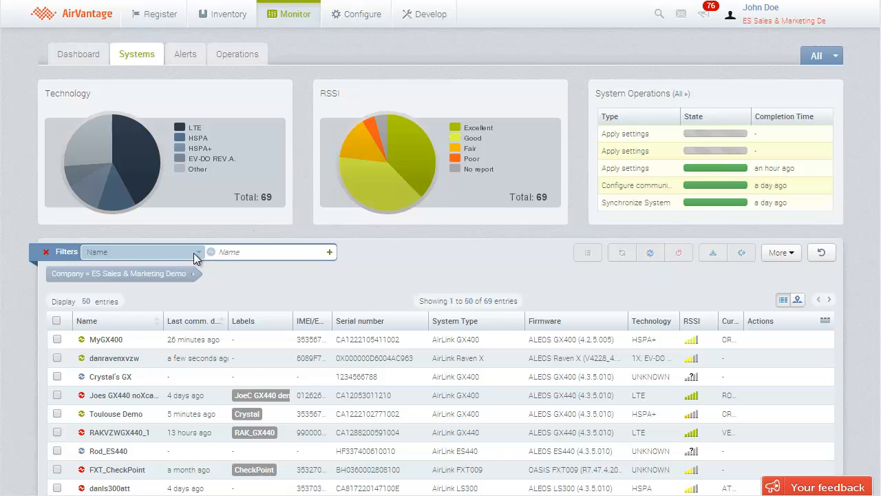
pyautogui.click(199, 251)
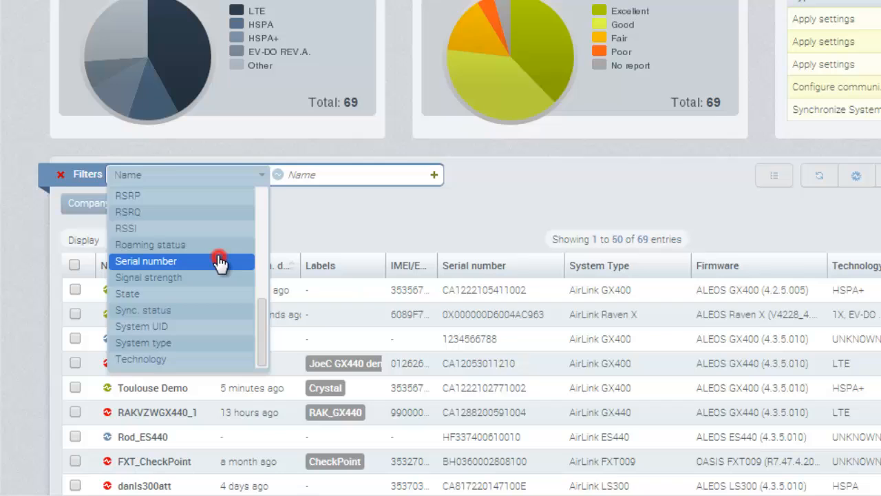
pyautogui.click(146, 261)
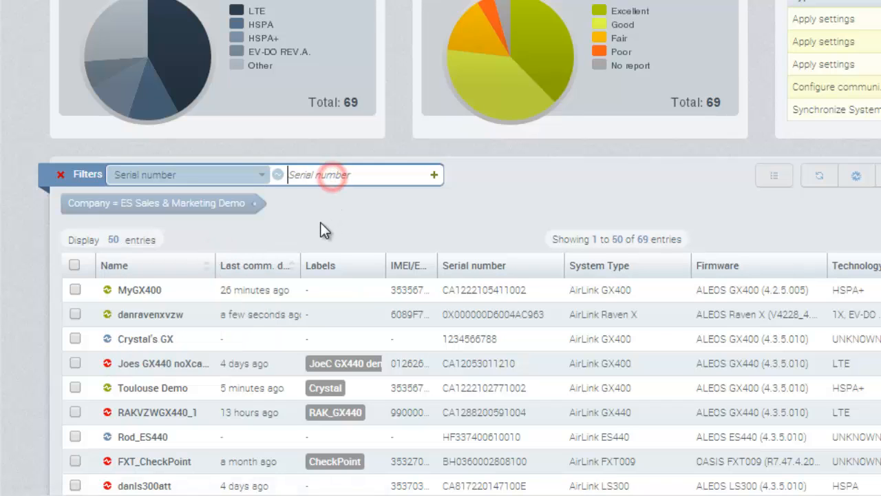
pyautogui.click(434, 174)
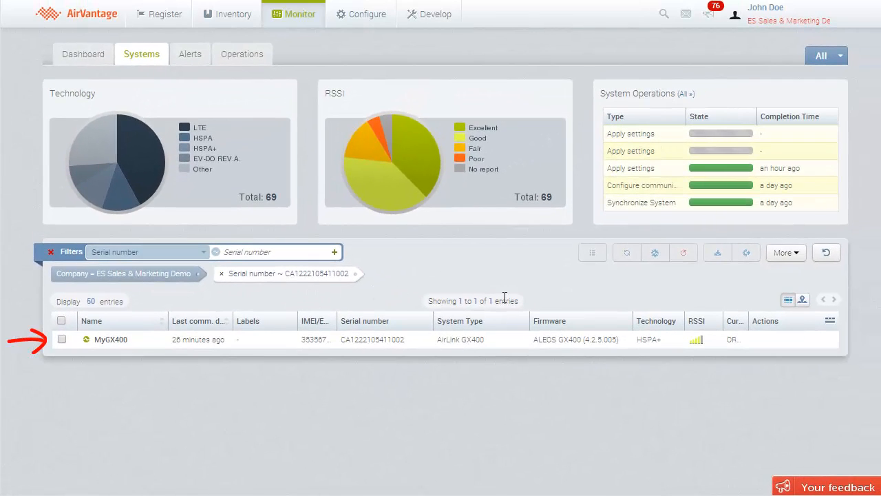
pyautogui.click(758, 339)
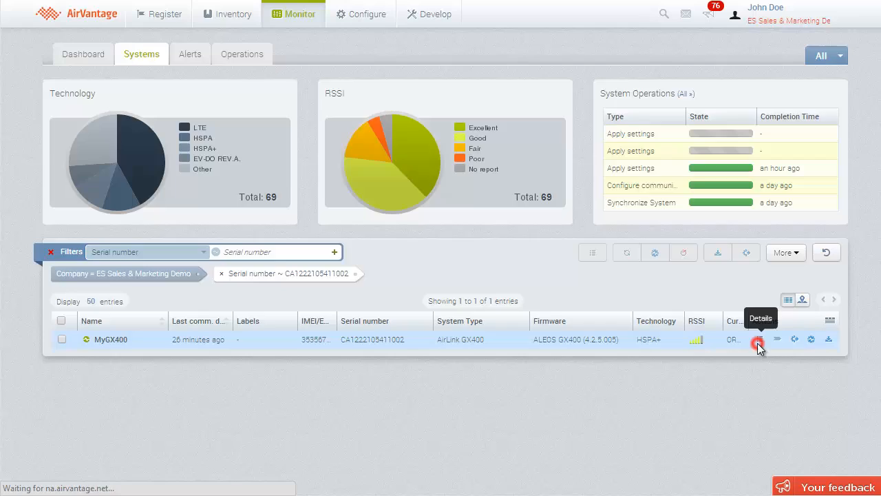
# - Open MyGX400's details page and then its ALEOS GX400 configuration view
pyautogui.click(758, 339)
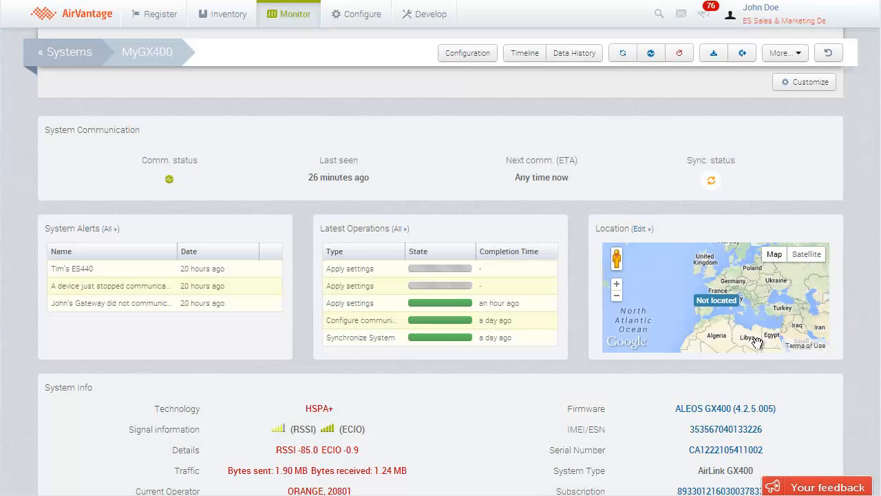
pyautogui.click(467, 53)
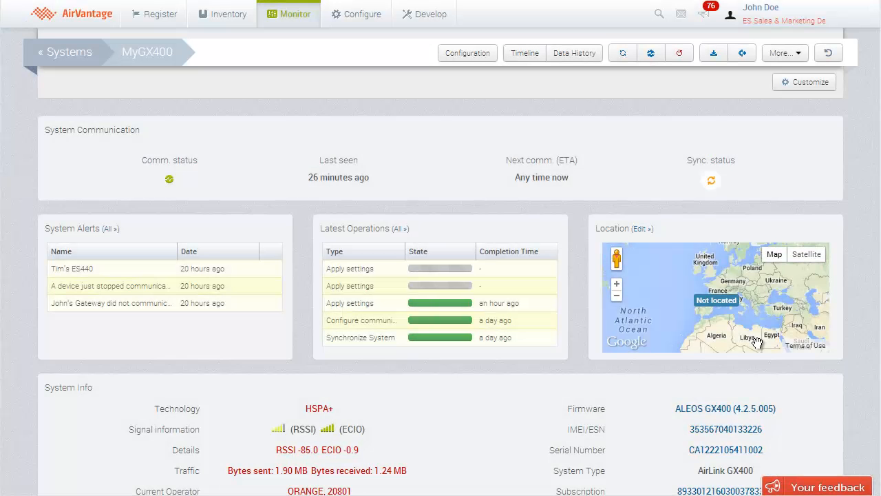
pyautogui.click(466, 53)
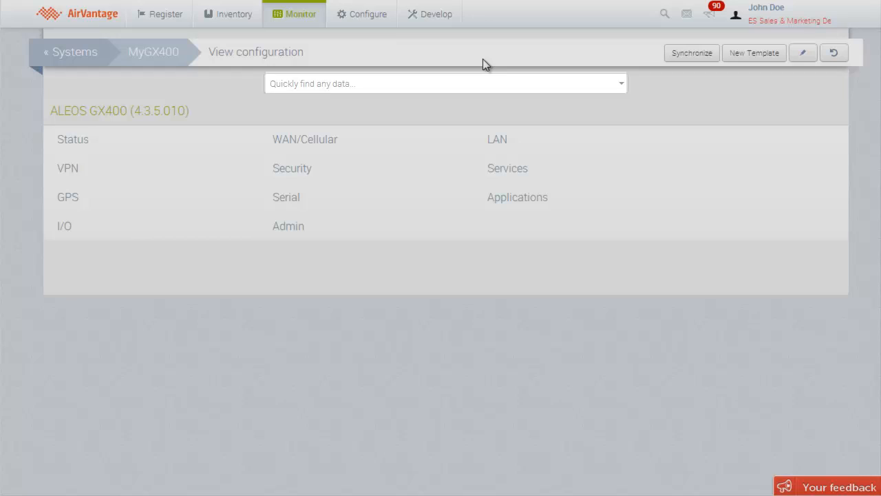
# - Navigate WAN/Cellular > WAN/Cellular > Keep Alive and review past WAN Keepalive Ping Time values
pyautogui.click(305, 139)
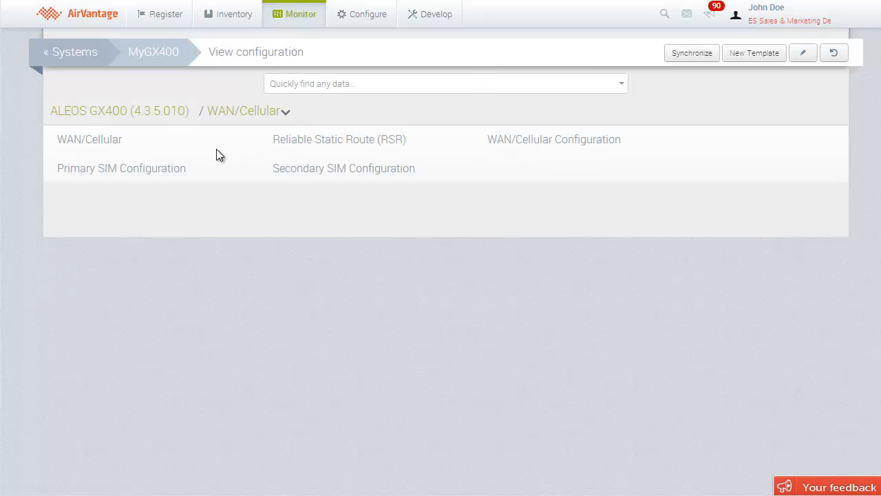
pyautogui.click(554, 139)
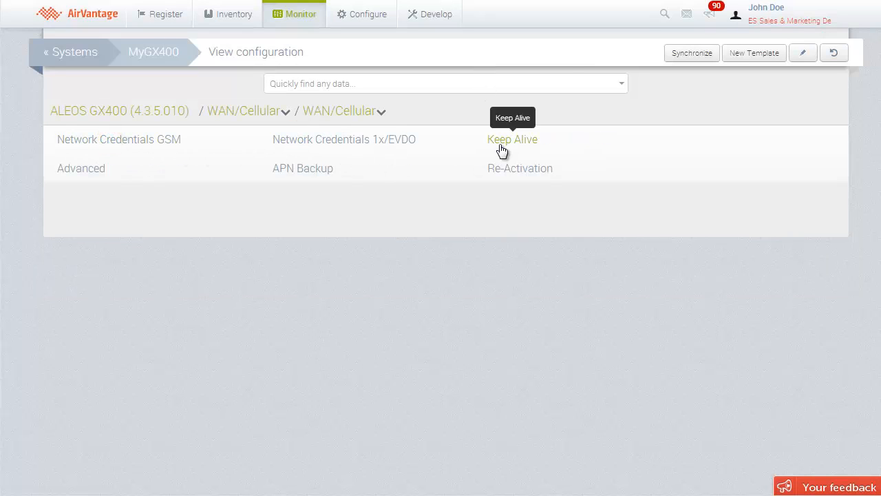
pyautogui.click(512, 139)
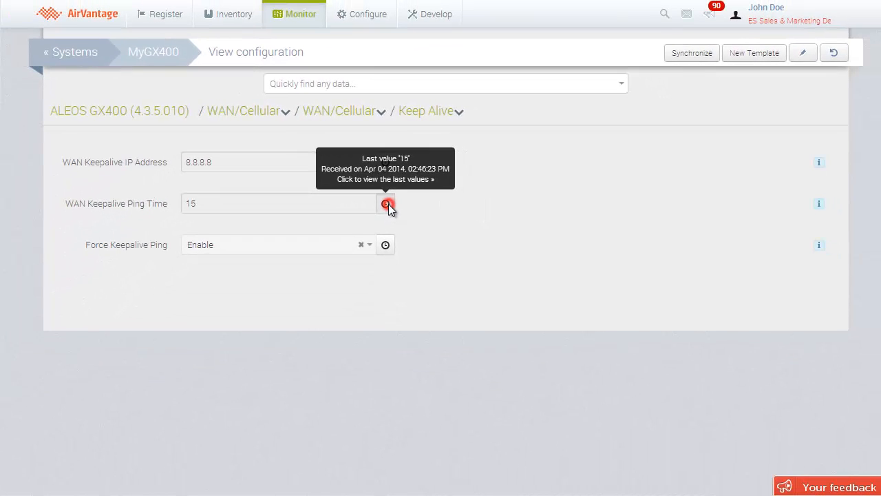
pyautogui.click(387, 203)
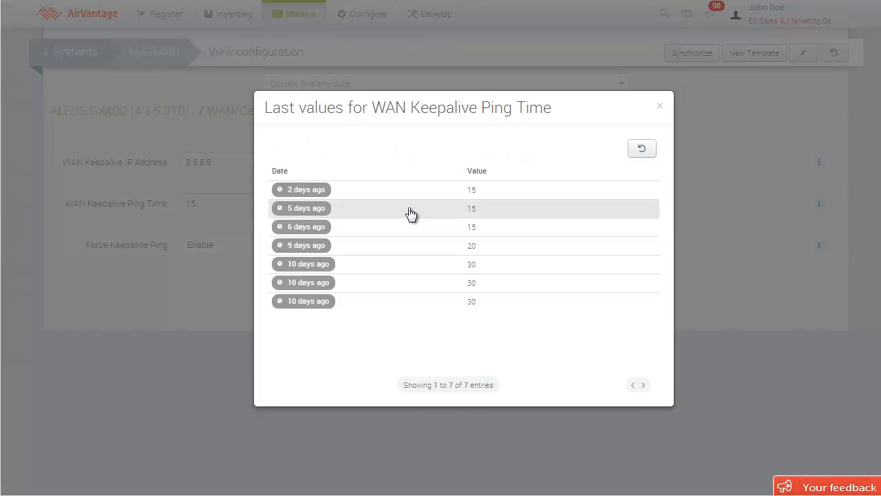
pyautogui.click(659, 105)
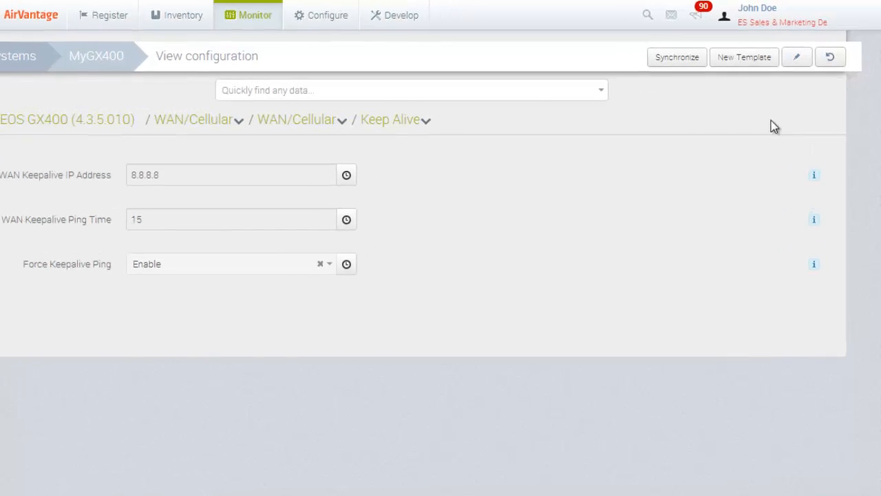
# - Edit WAN Keepalive Ping Time to 20, apply it, and launch the Apply settings operation on MyGX400
pyautogui.click(797, 56)
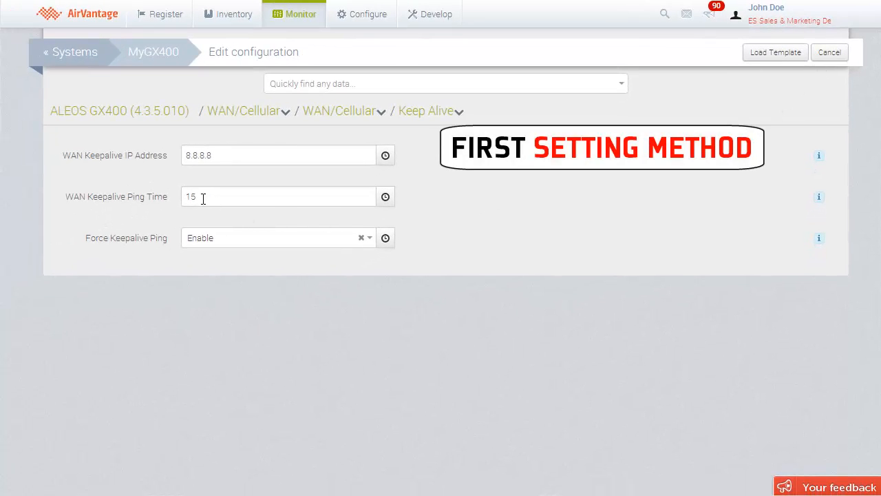
pyautogui.write('20')
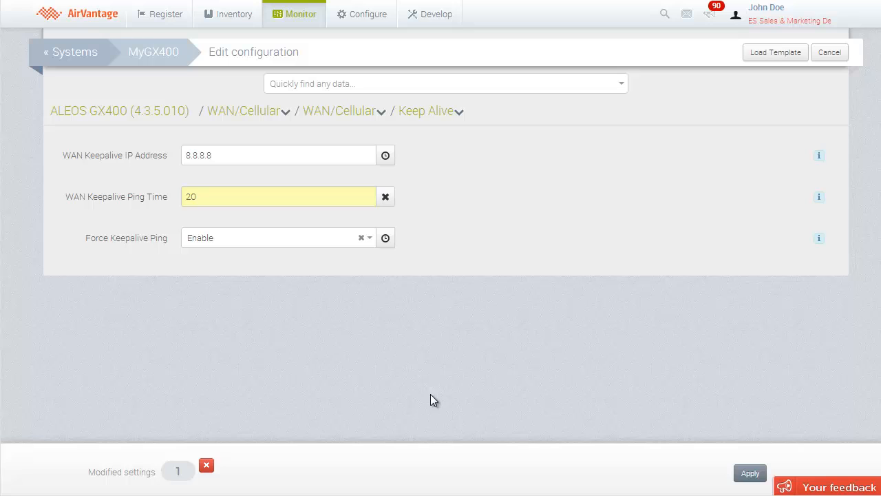
pyautogui.click(750, 473)
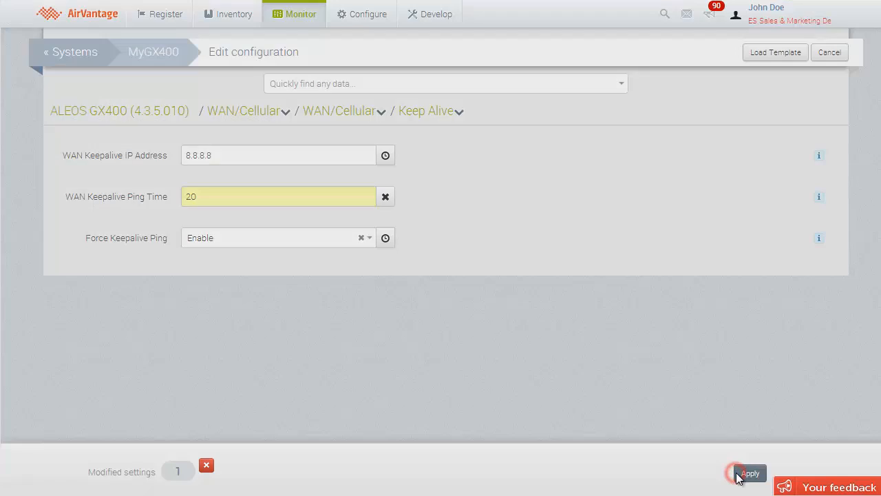
pyautogui.click(750, 473)
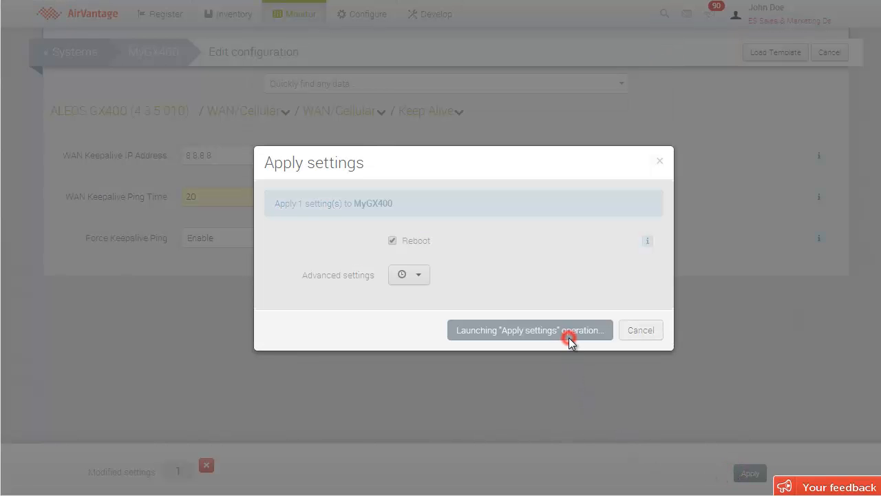
pyautogui.click(531, 330)
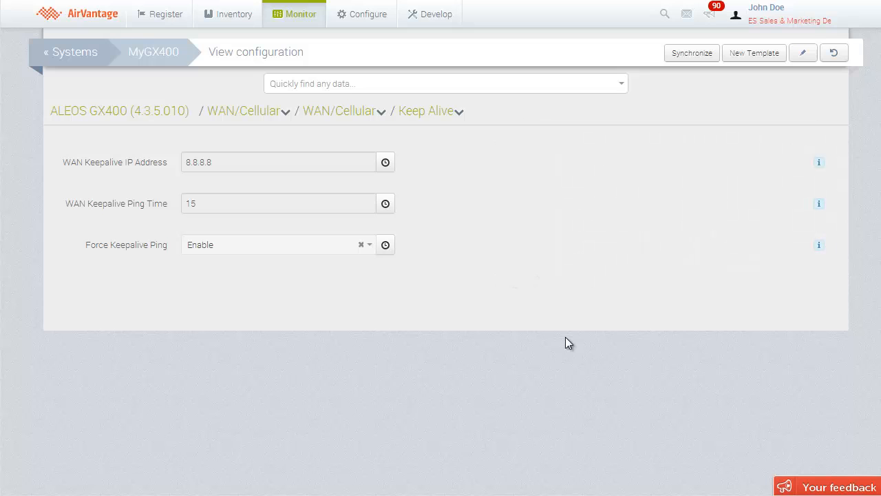
pyautogui.moveTo(565, 343)
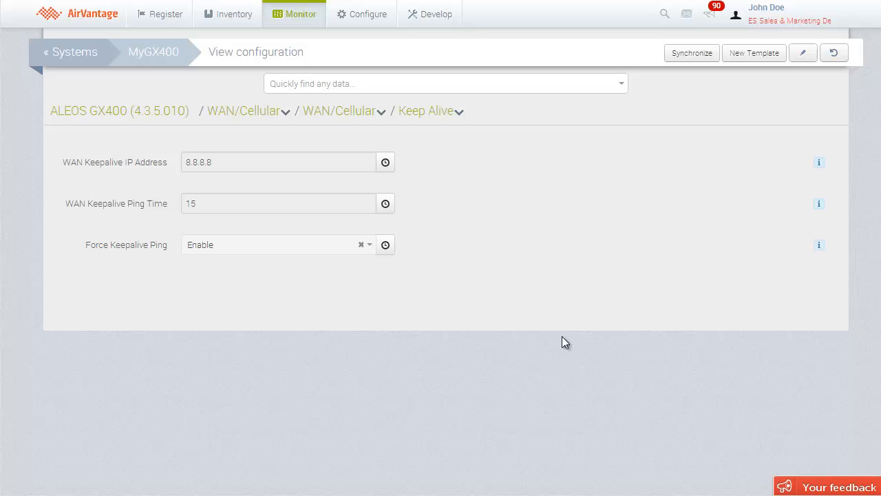
pyautogui.moveTo(754, 53)
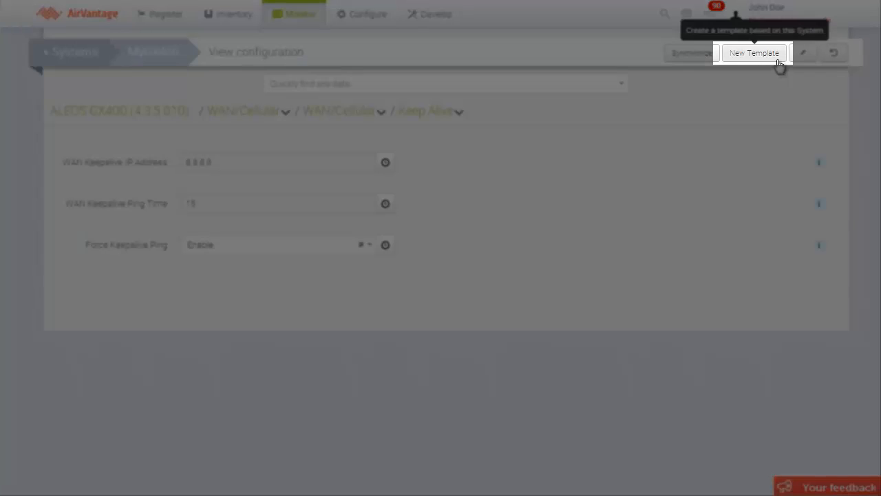
# - Search device data for KeepAlive and select the WAN Keepalive Ping Time setting (20) for the template
pyautogui.click(754, 52)
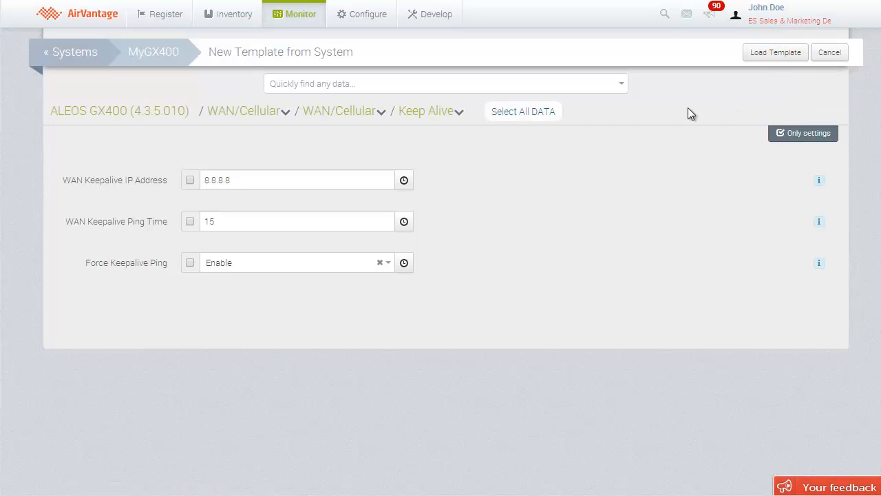
pyautogui.click(446, 83)
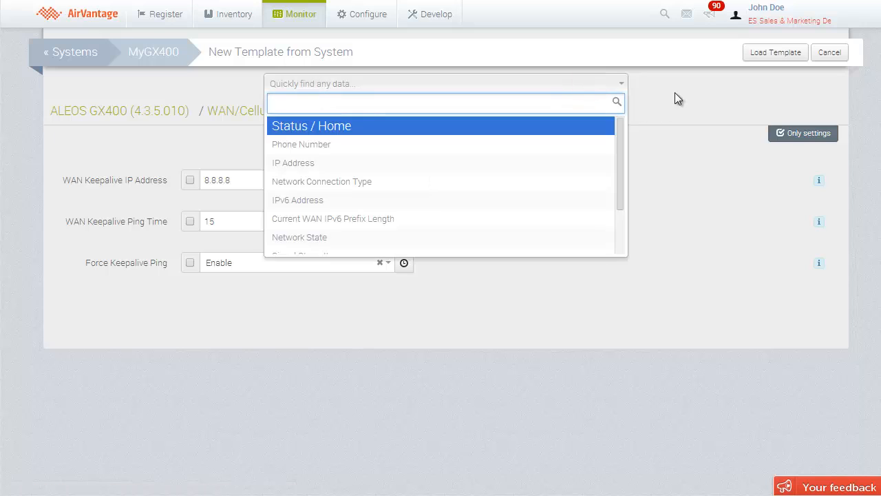
pyautogui.write('KeepAlive')
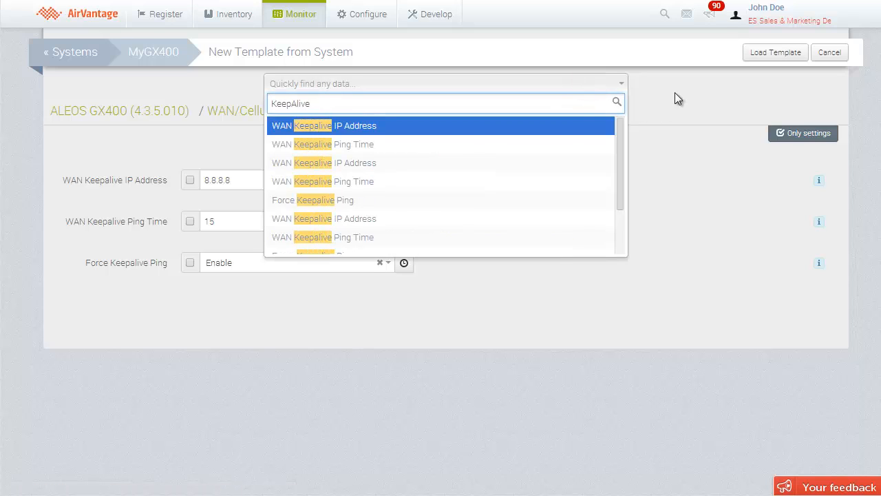
pyautogui.click(323, 144)
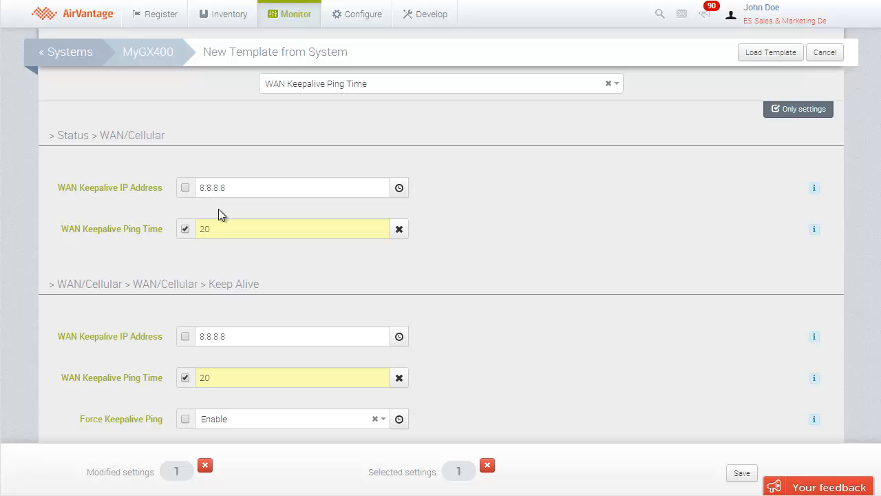
# - Save a new template named WAN KeepAlive Ping Time, described 'WAN KeepAlive Ping Time set to 20'
pyautogui.click(741, 473)
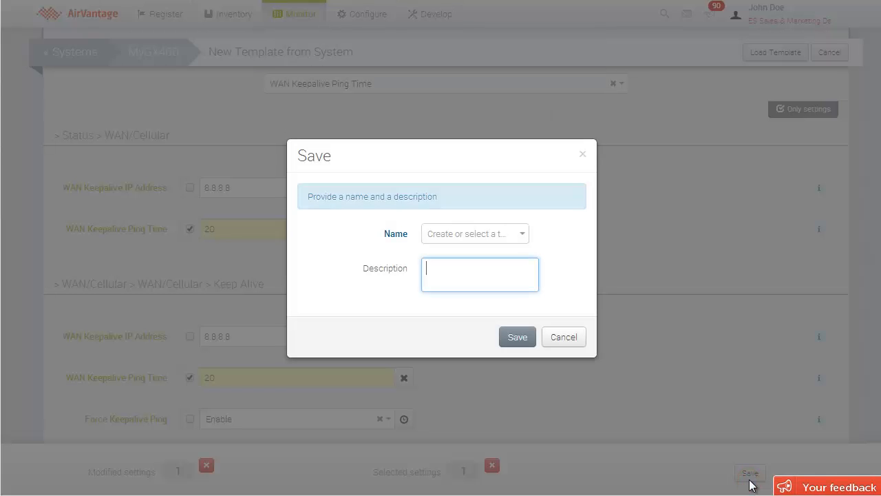
pyautogui.click(474, 233)
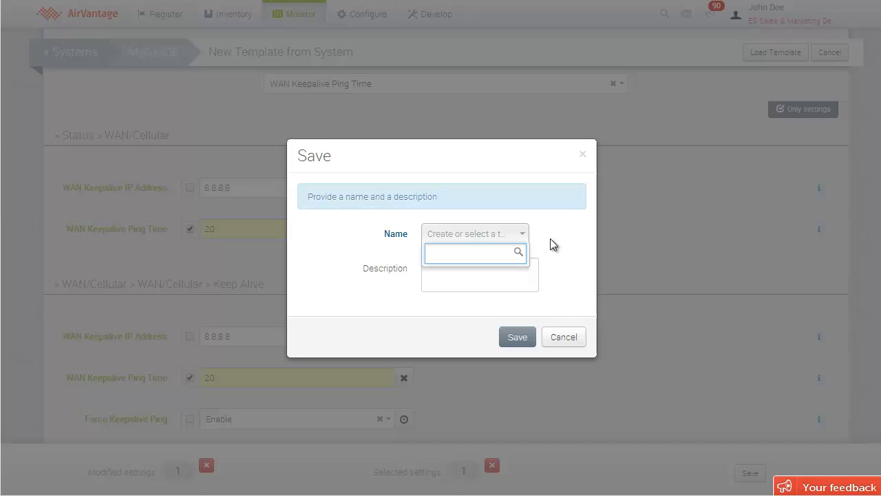
pyautogui.write('WAN KeepAlive Ping Time')
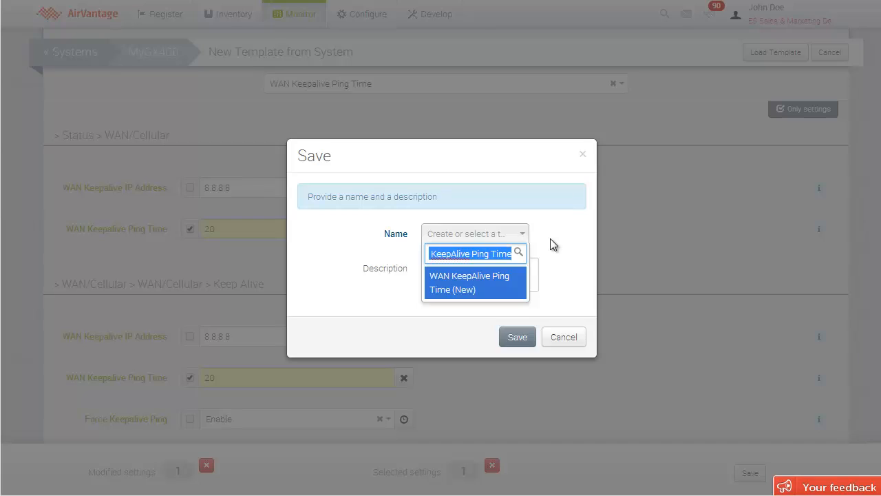
pyautogui.click(469, 282)
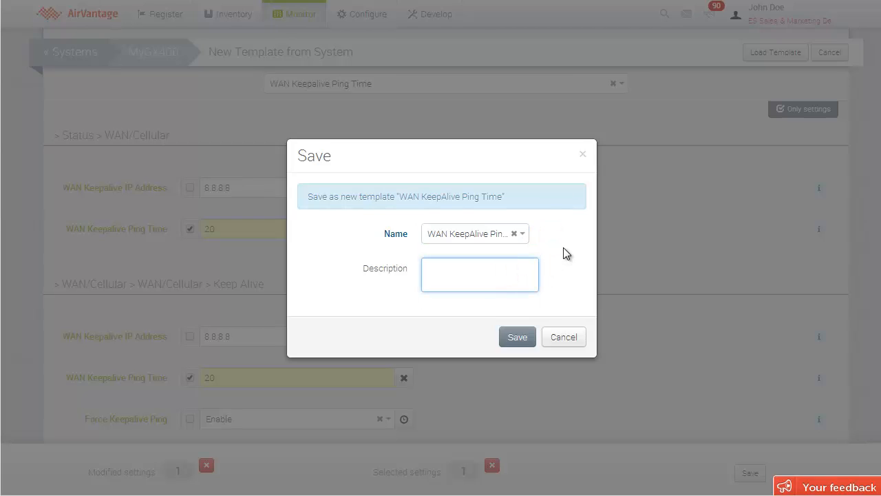
pyautogui.write('WAN KeepAlive Ping Time set to')
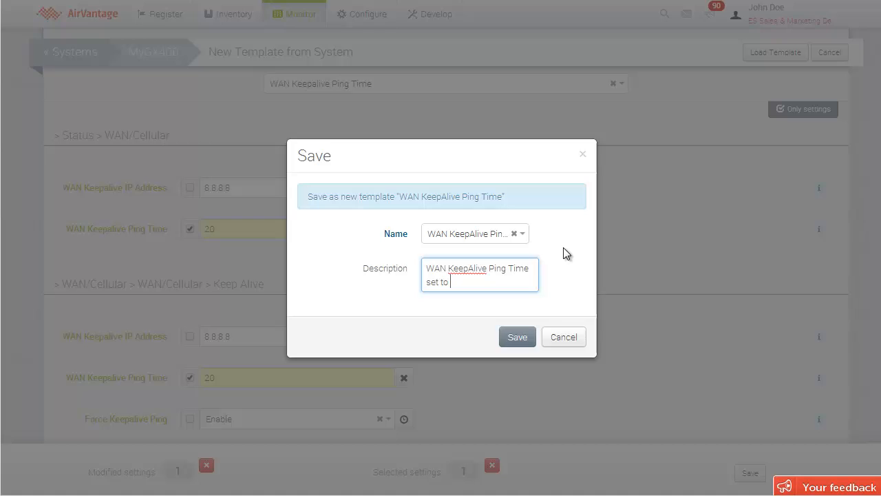
pyautogui.write('20')
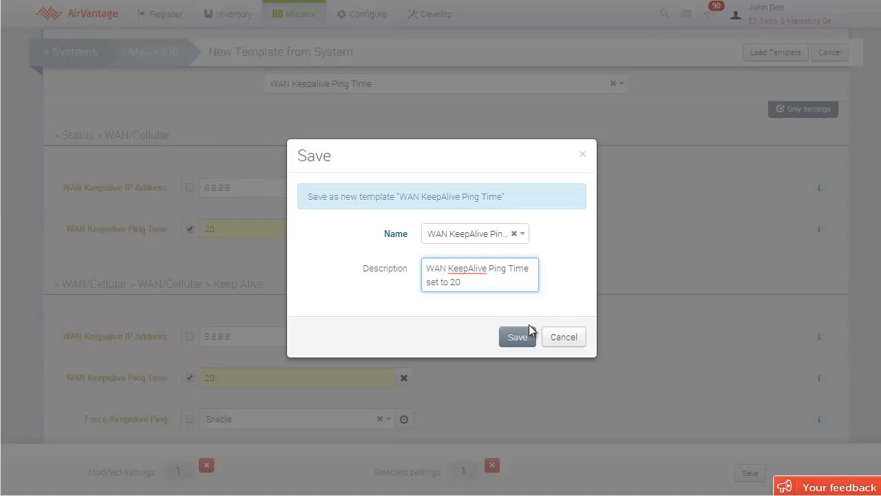
pyautogui.click(517, 336)
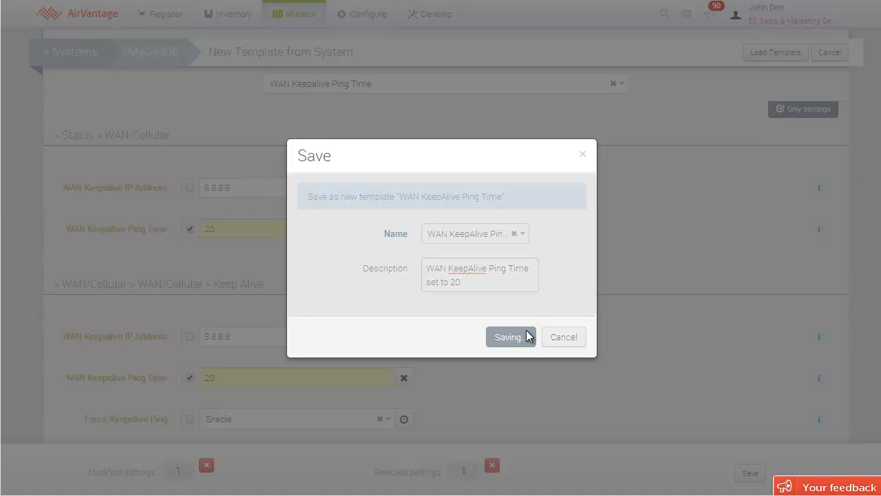
pyautogui.click(509, 336)
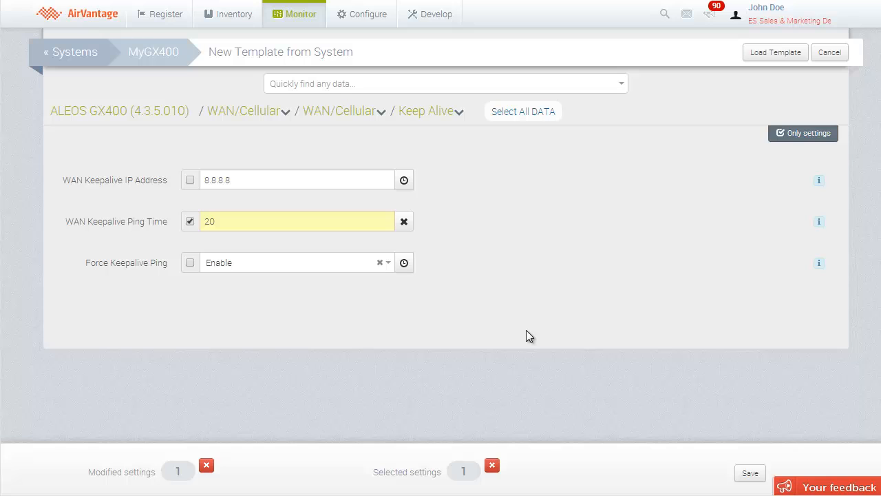
pyautogui.moveTo(301, 14)
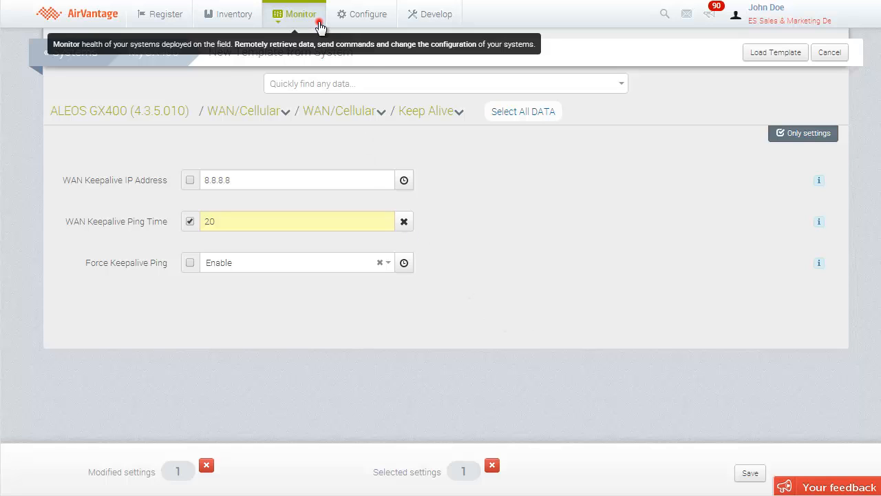
# - Return to Monitor > Systems and select the target systems for the template
pyautogui.click(299, 14)
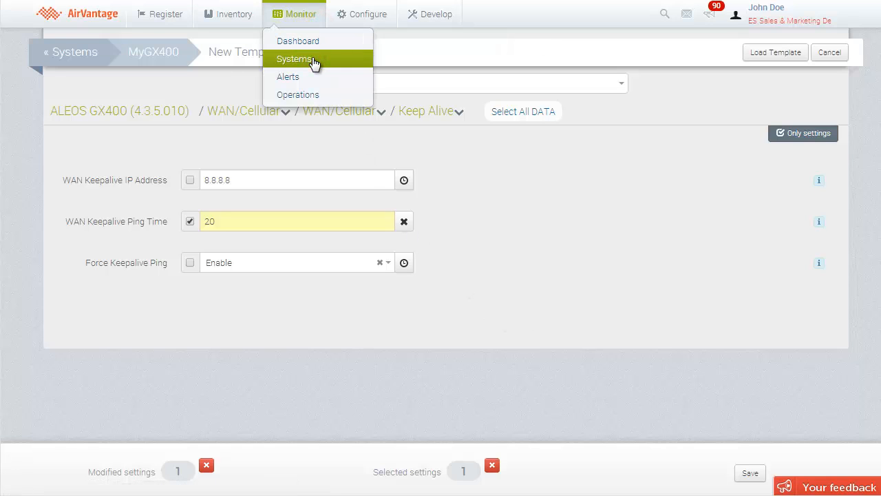
pyautogui.click(296, 58)
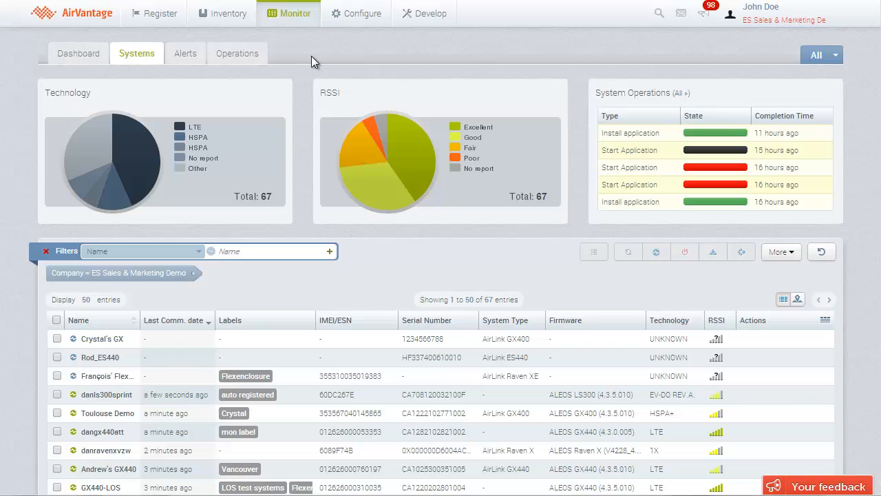
pyautogui.click(57, 413)
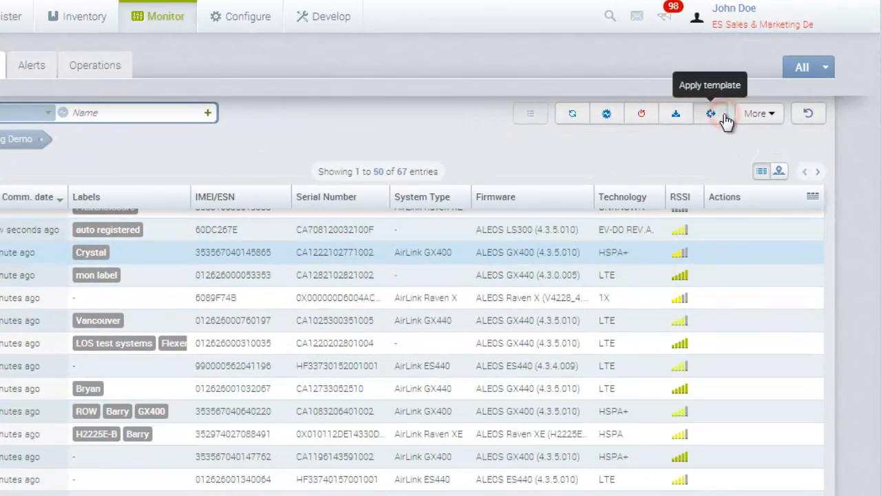
# - Apply the WAN KeepAlive Ping Time template to the 2 selected systems, scheduled for next connection
pyautogui.click(711, 113)
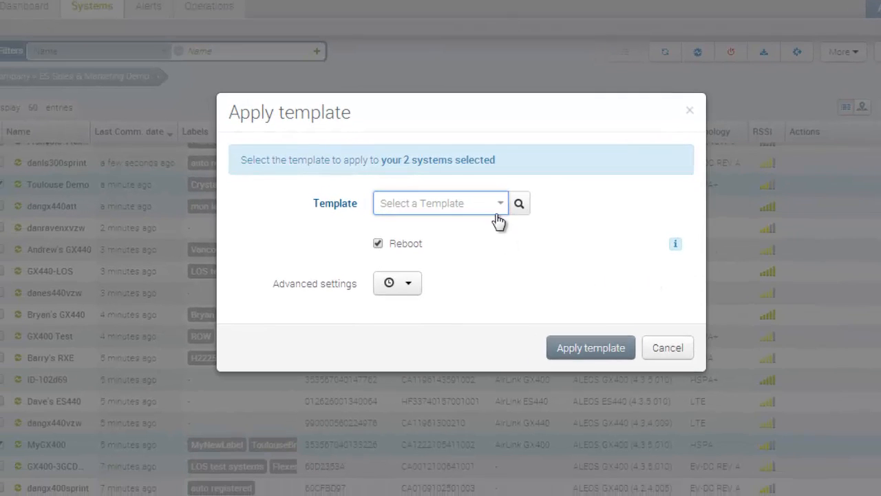
pyautogui.click(440, 203)
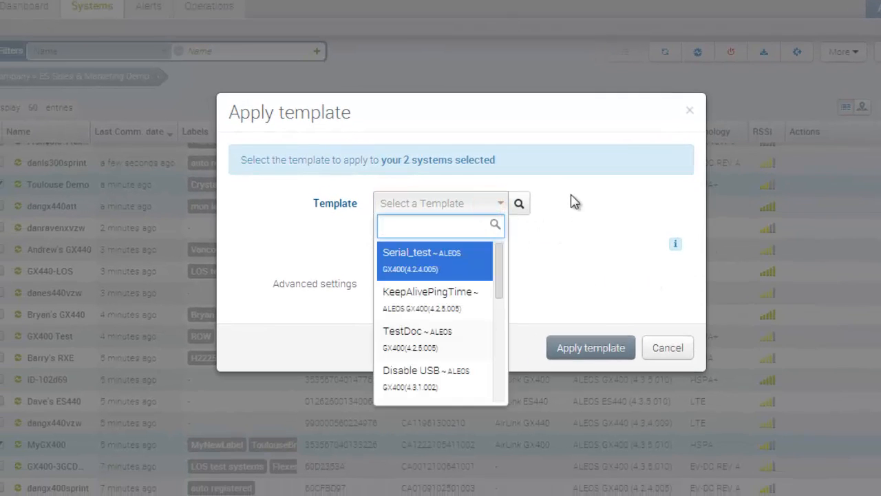
pyautogui.click(429, 291)
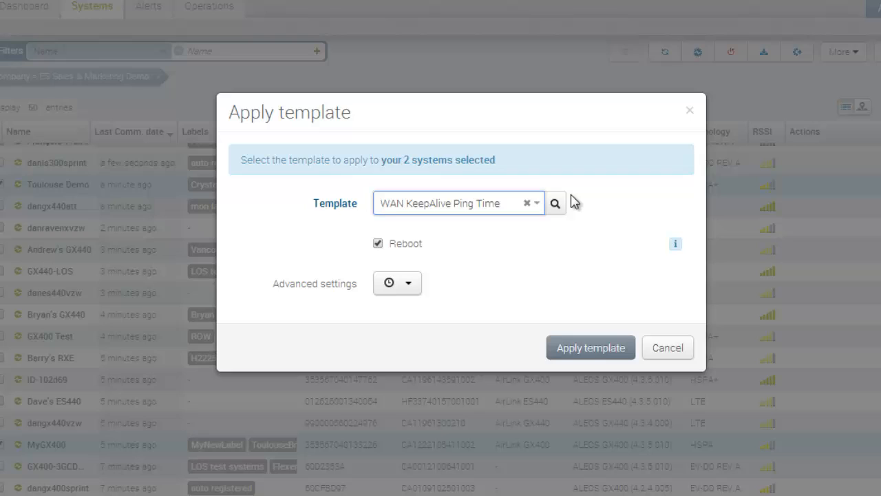
pyautogui.click(407, 283)
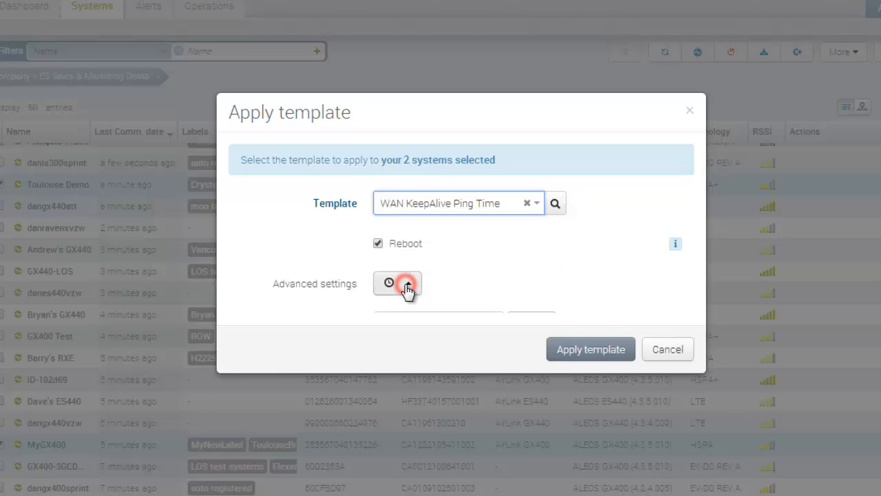
pyautogui.click(397, 283)
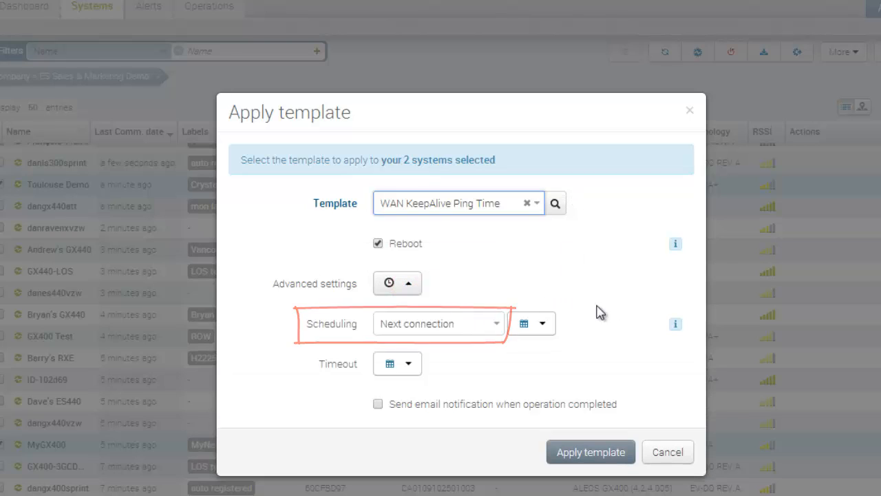
pyautogui.click(590, 451)
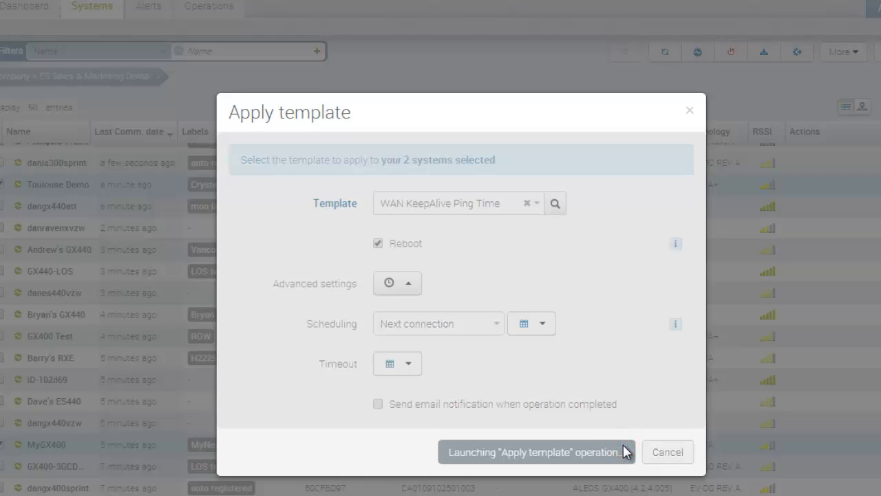
pyautogui.click(536, 452)
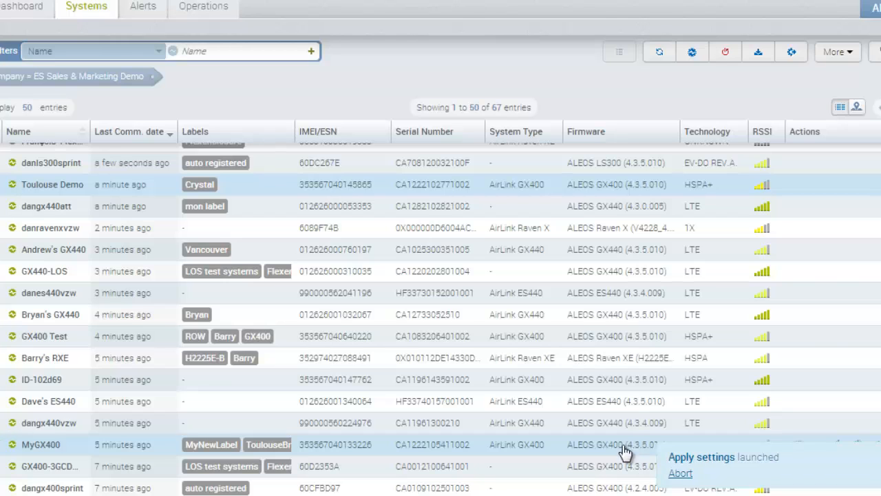